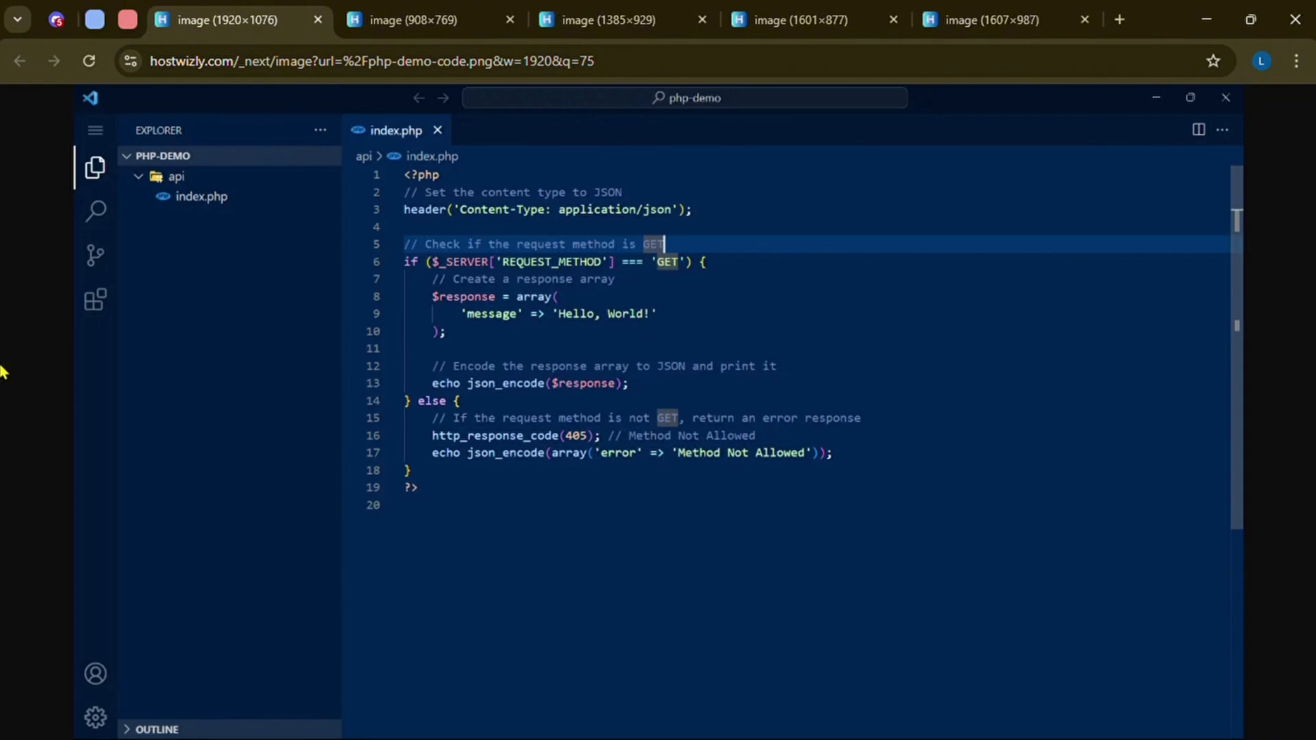
{"action": "mouse_move", "coordinate": [162, 293]}
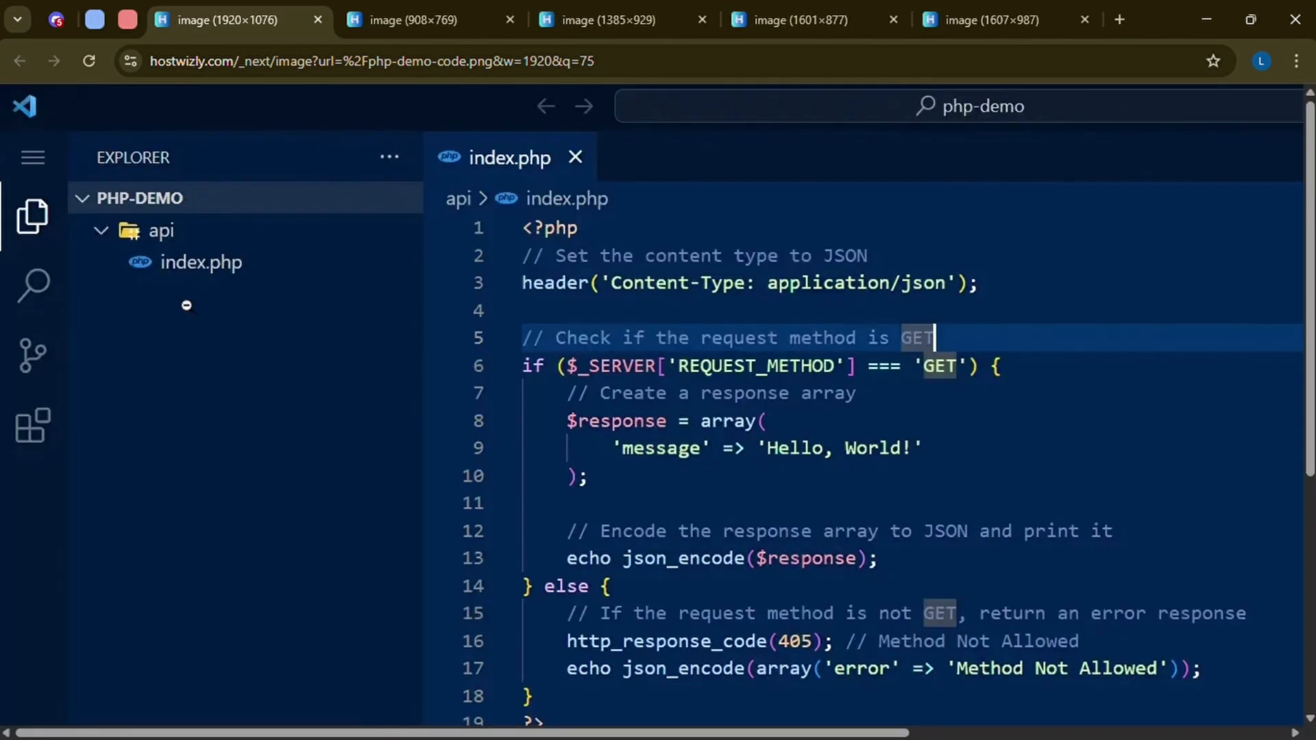
{"action": "mouse_move", "coordinate": [230, 316]}
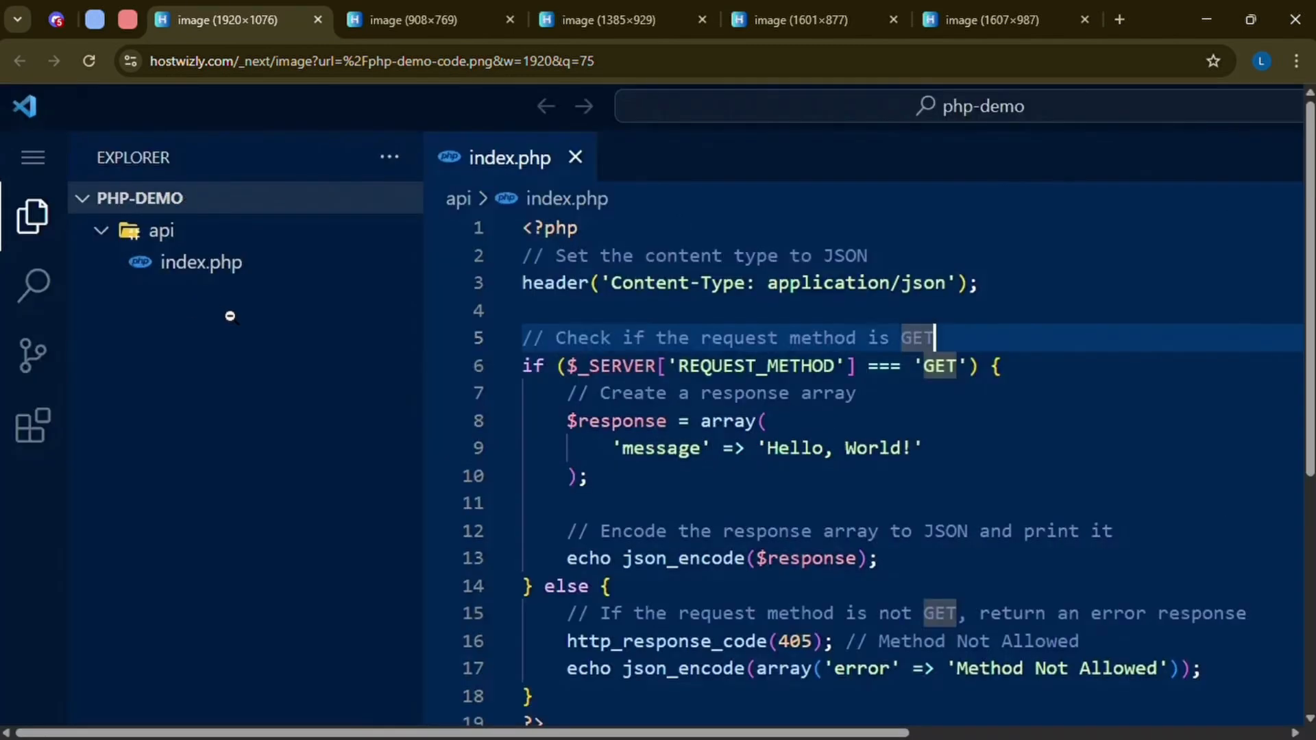
{"action": "mouse_move", "coordinate": [251, 337]}
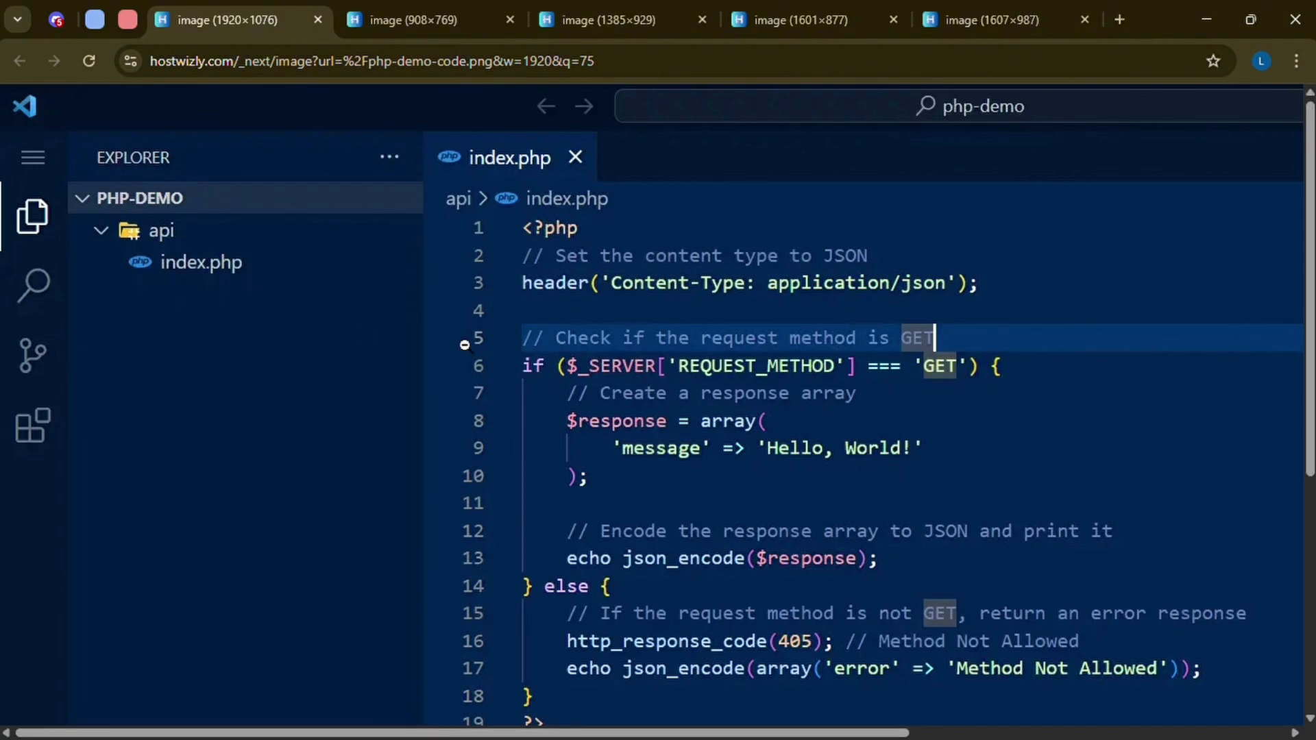
{"action": "mouse_move", "coordinate": [662, 449]}
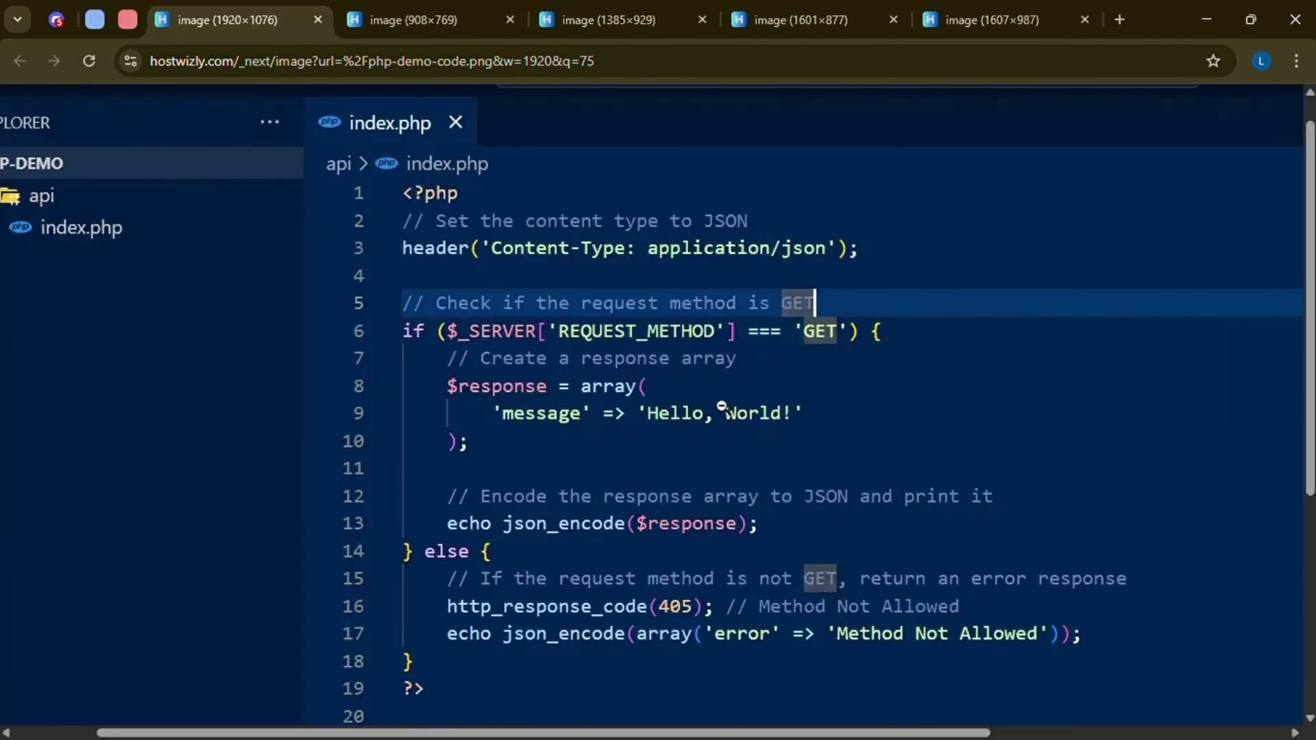
{"action": "mouse_move", "coordinate": [708, 652]}
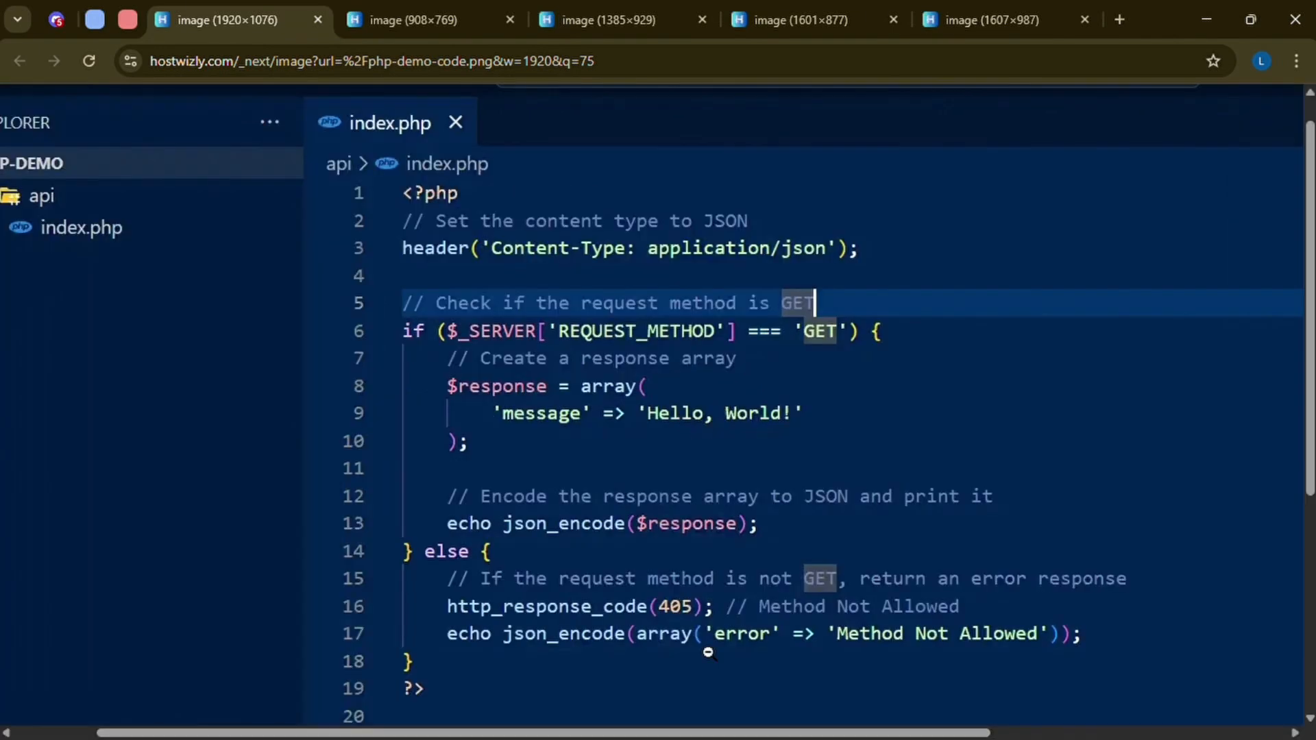
{"action": "mouse_move", "coordinate": [913, 499]}
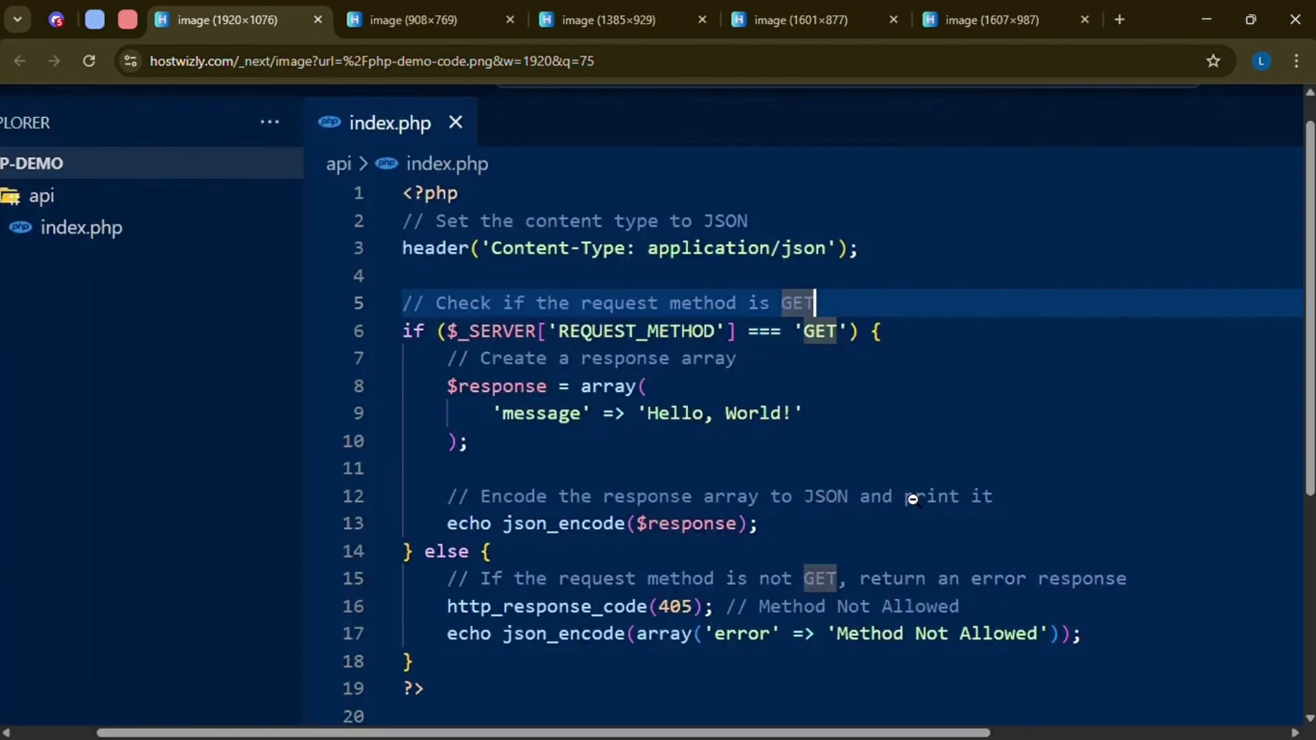
{"action": "mouse_move", "coordinate": [922, 634]}
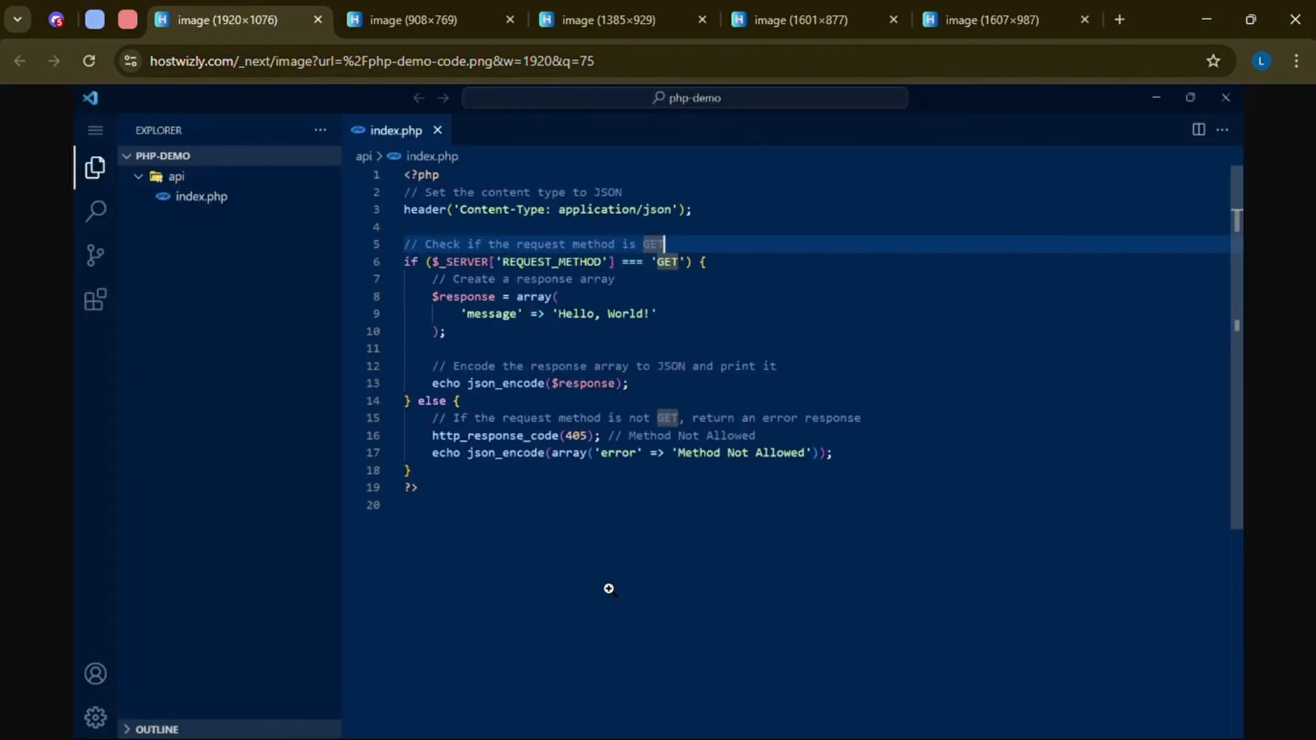
{"action": "mouse_move", "coordinate": [460, 587]}
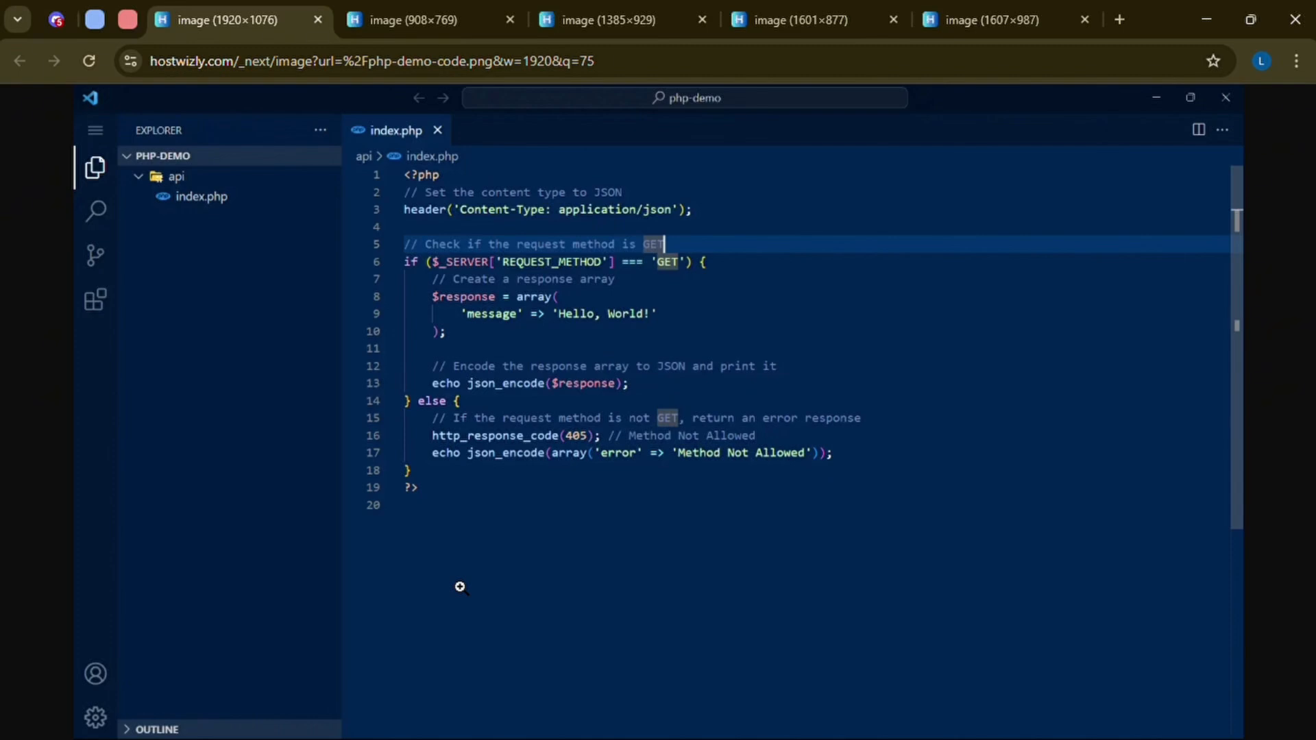
{"action": "mouse_move", "coordinate": [462, 555]}
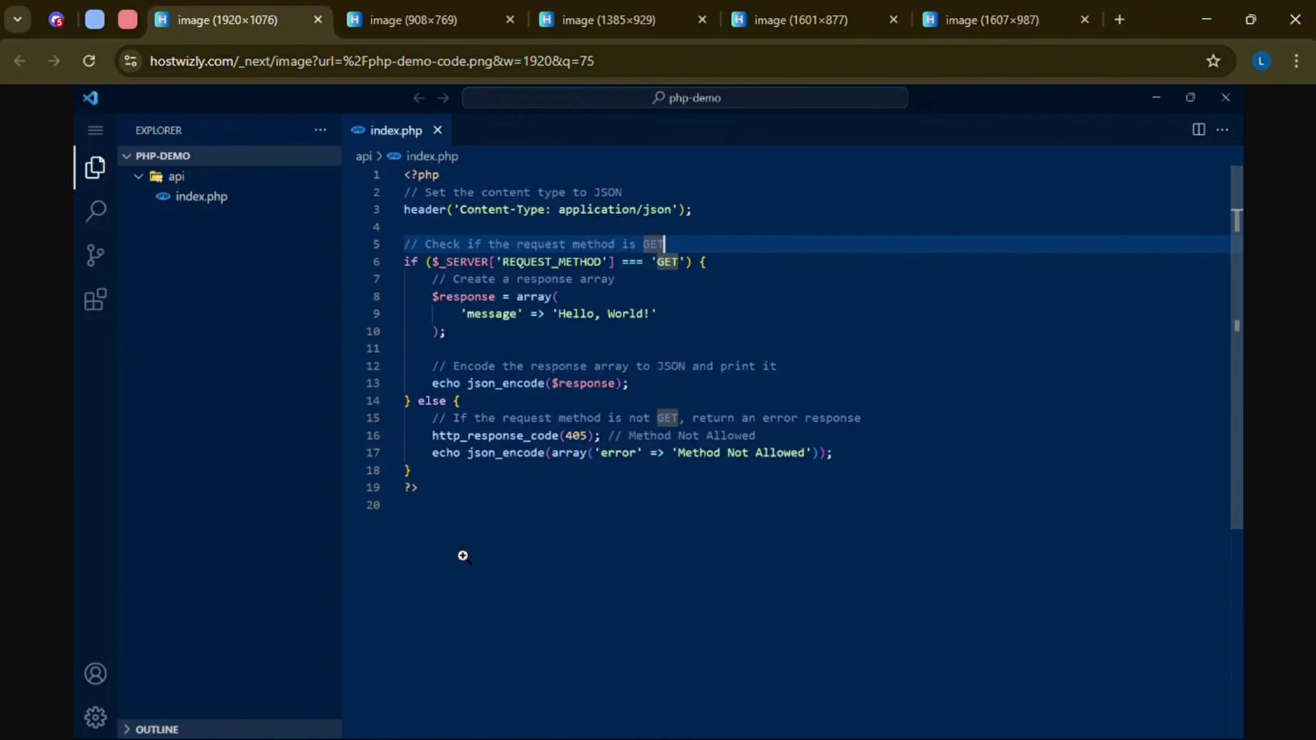
View the GitHub new-repository quick-setup screenshot down to the push-an-existing-repository commands.
{"action": "left_click", "coordinate": [428, 19]}
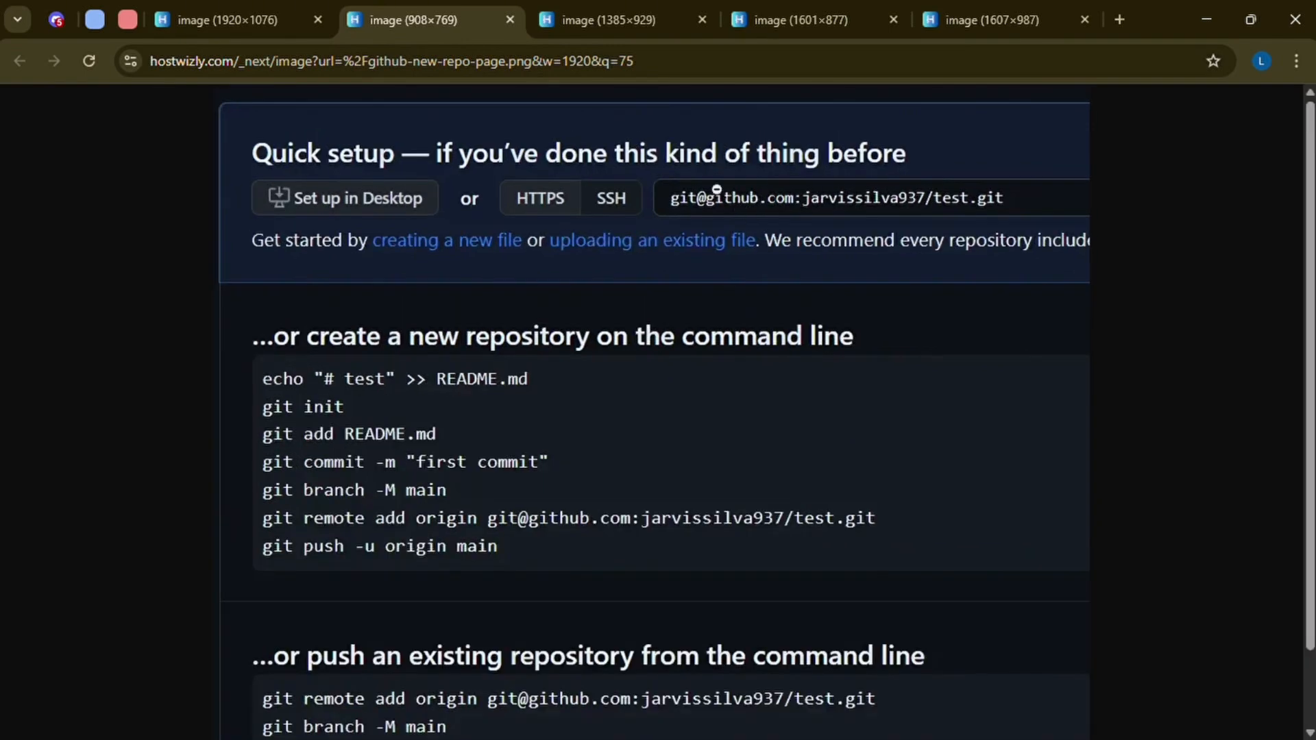
{"action": "mouse_move", "coordinate": [727, 216]}
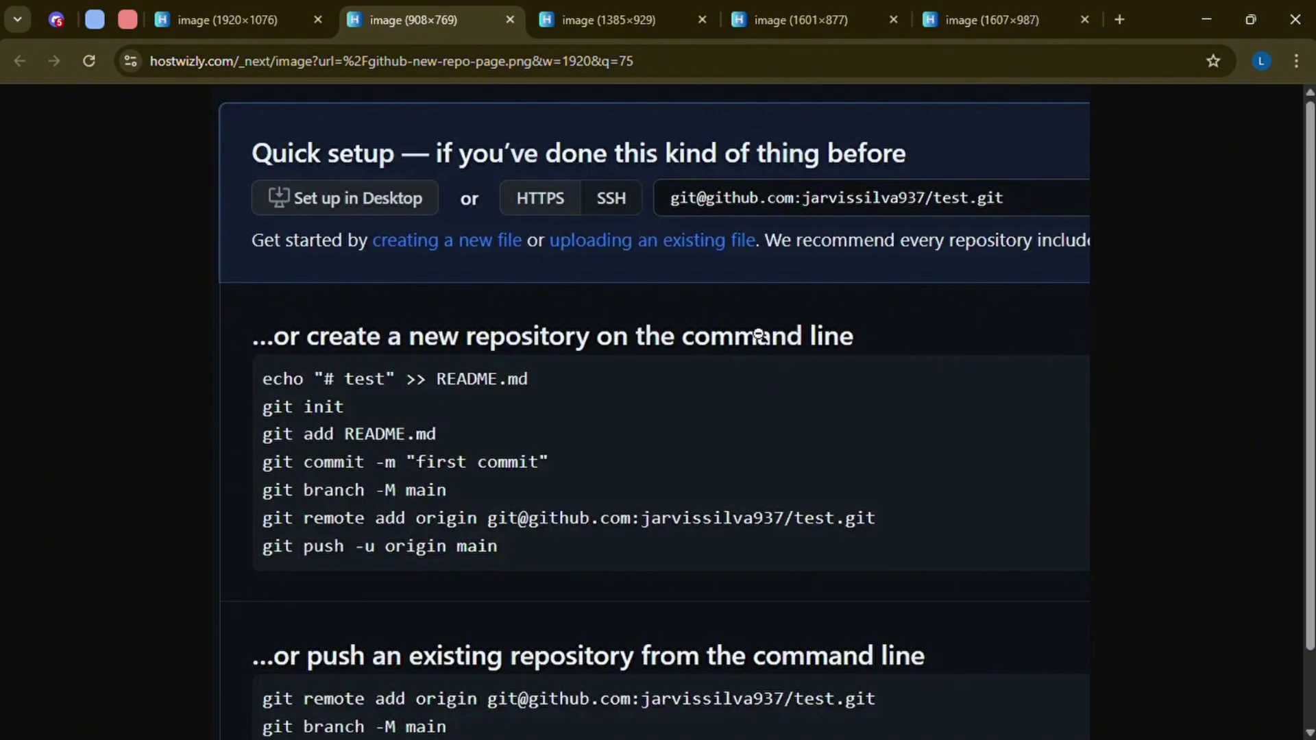
{"action": "mouse_move", "coordinate": [646, 435]}
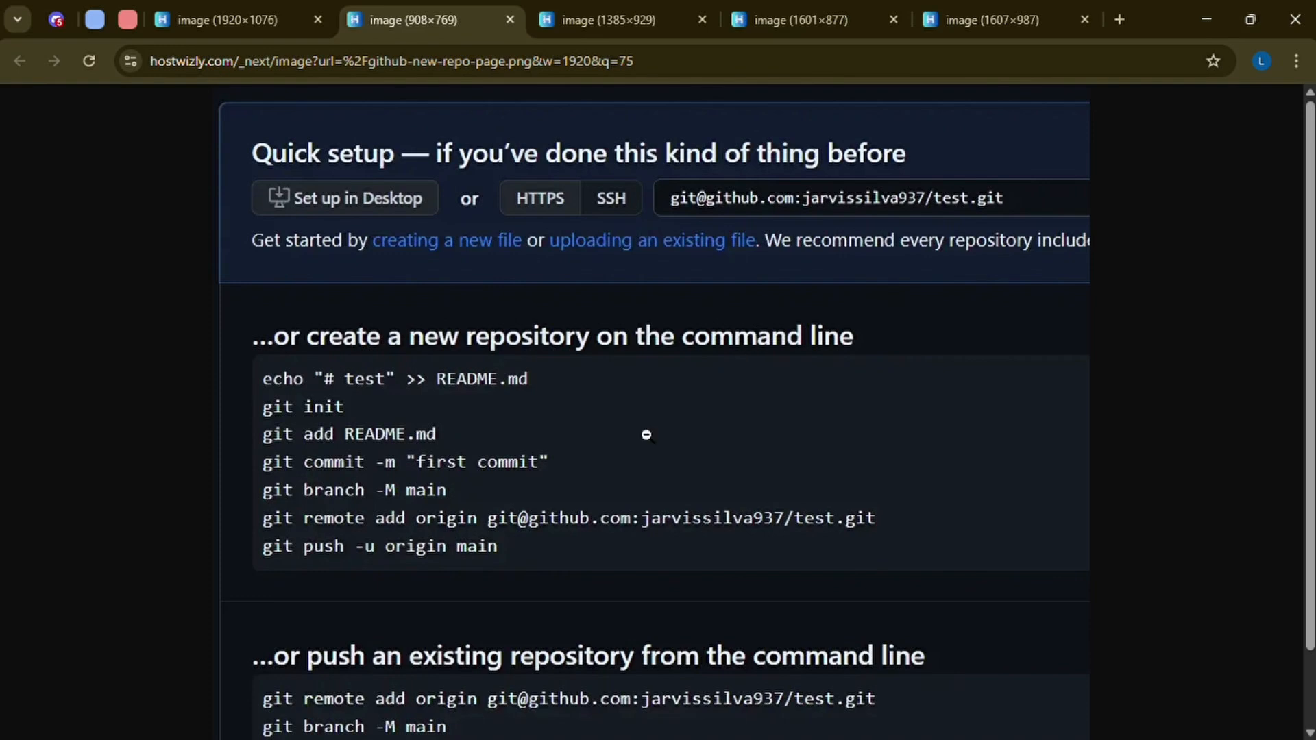
{"action": "scroll", "scroll_direction": "down", "scroll_amount": 3}
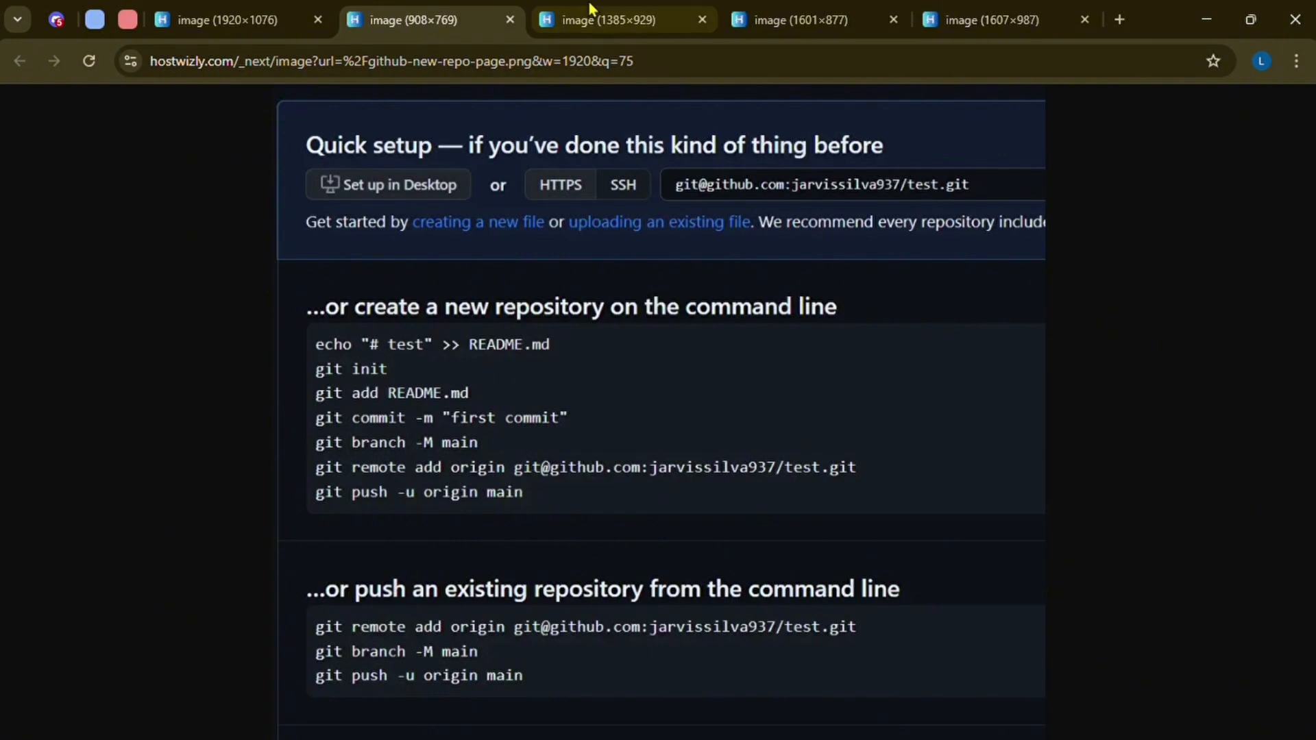
View the Vercel dashboard screenshot with the Add New > Project menu open.
{"action": "left_click", "coordinate": [603, 19]}
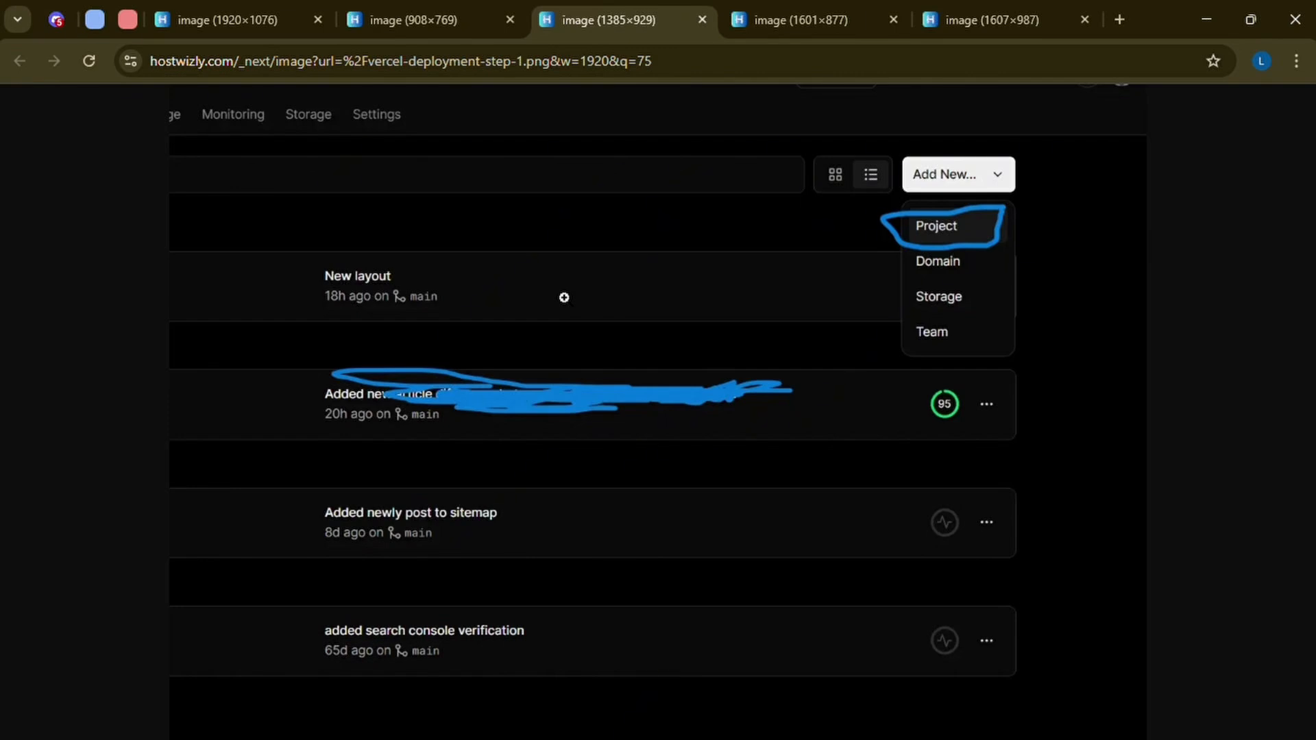
{"action": "mouse_move", "coordinate": [484, 309]}
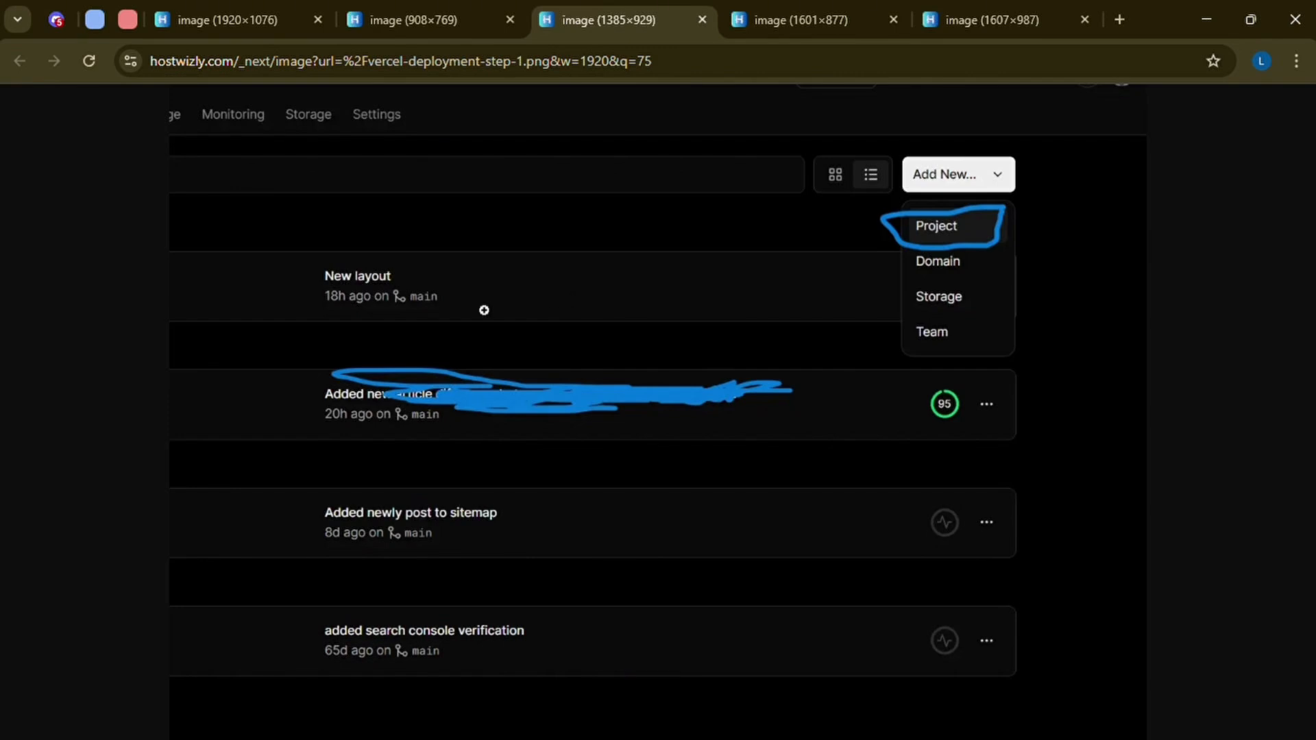
{"action": "mouse_move", "coordinate": [948, 182]}
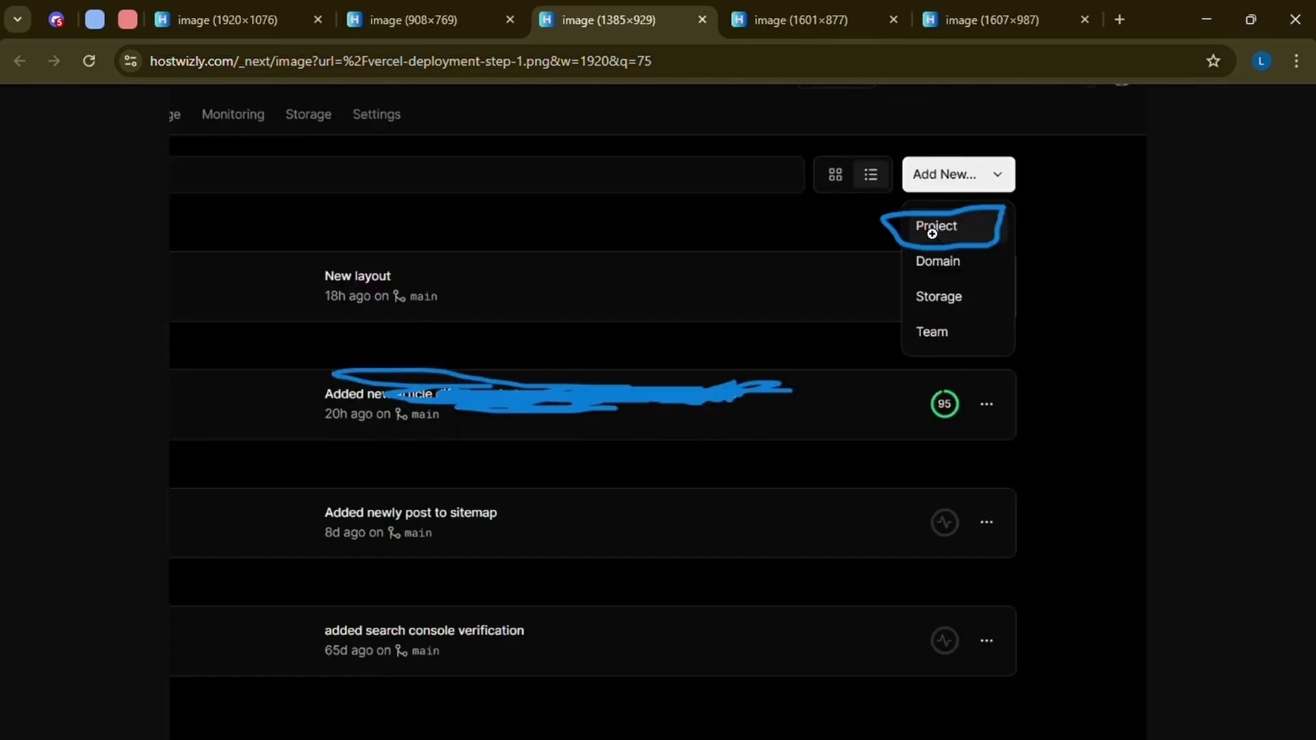
View the Vercel Import Git Repository screenshot with the demo-html repository's Import option.
{"action": "left_click", "coordinate": [938, 226]}
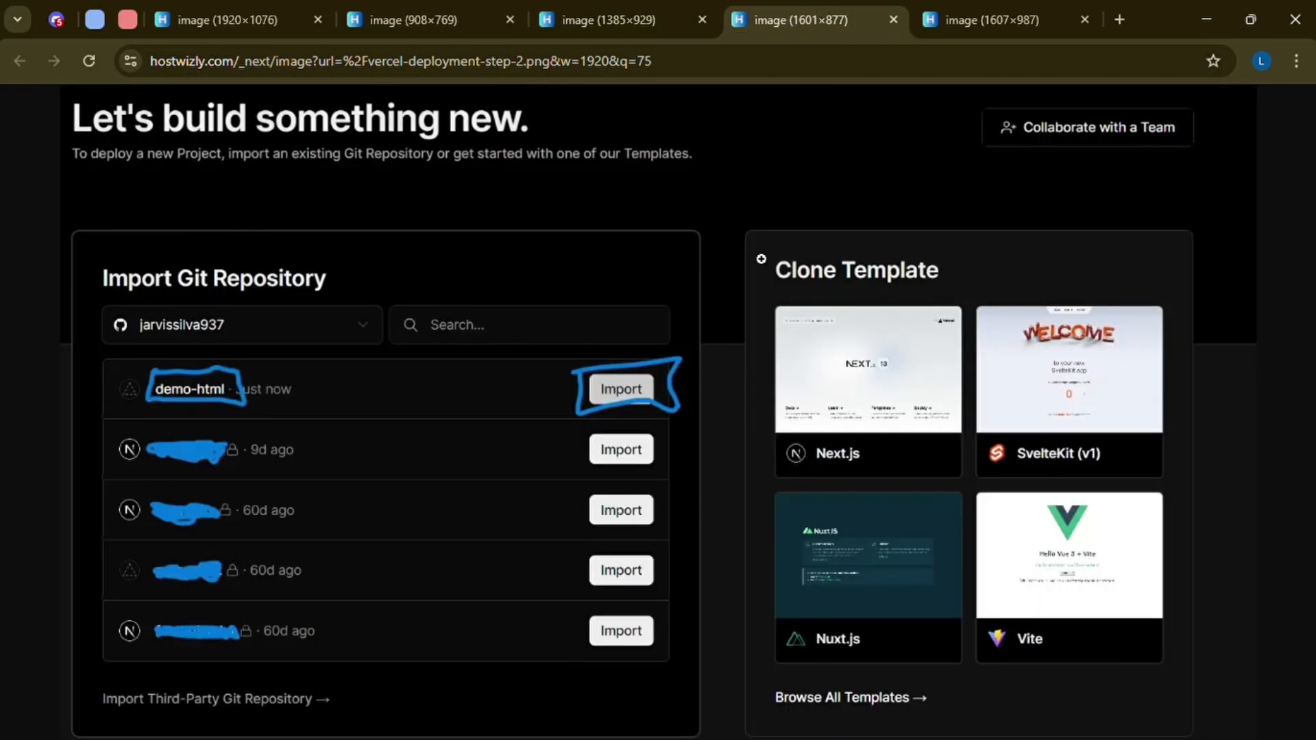
{"action": "mouse_move", "coordinate": [664, 504]}
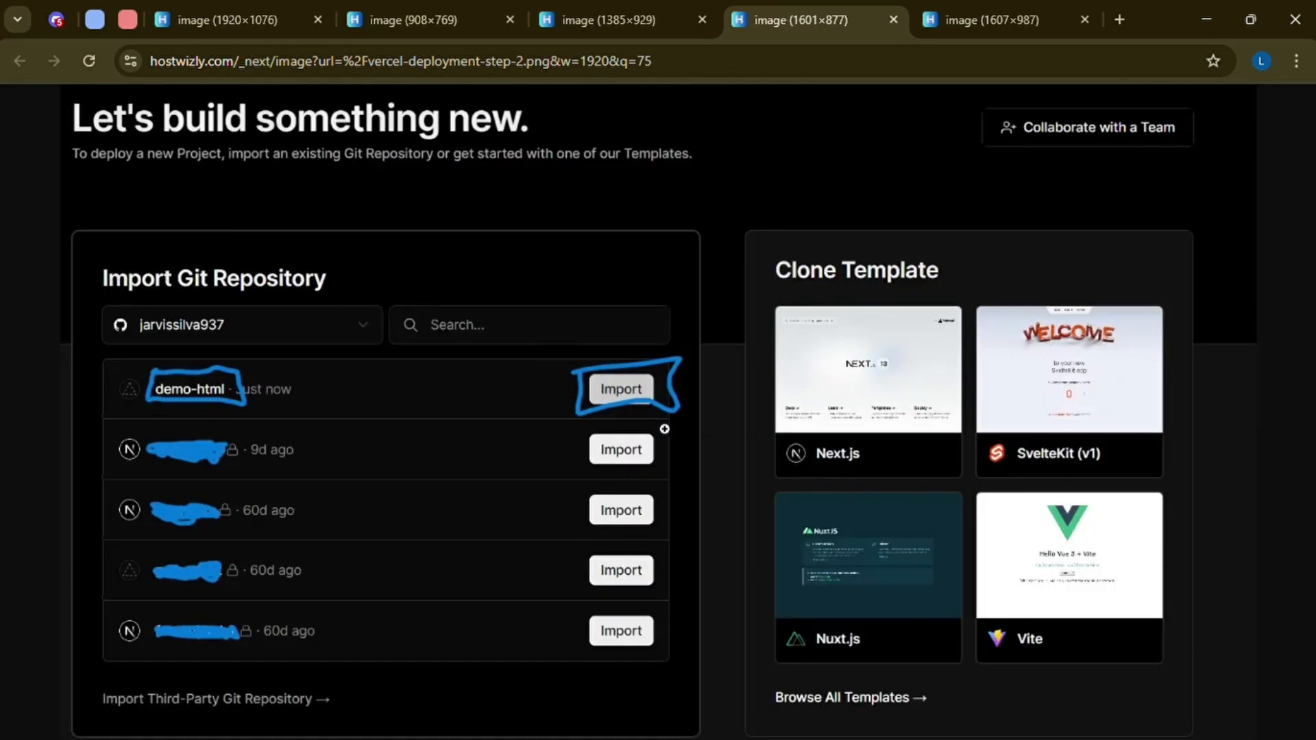
{"action": "scroll", "scroll_direction": "down", "scroll_amount": 3}
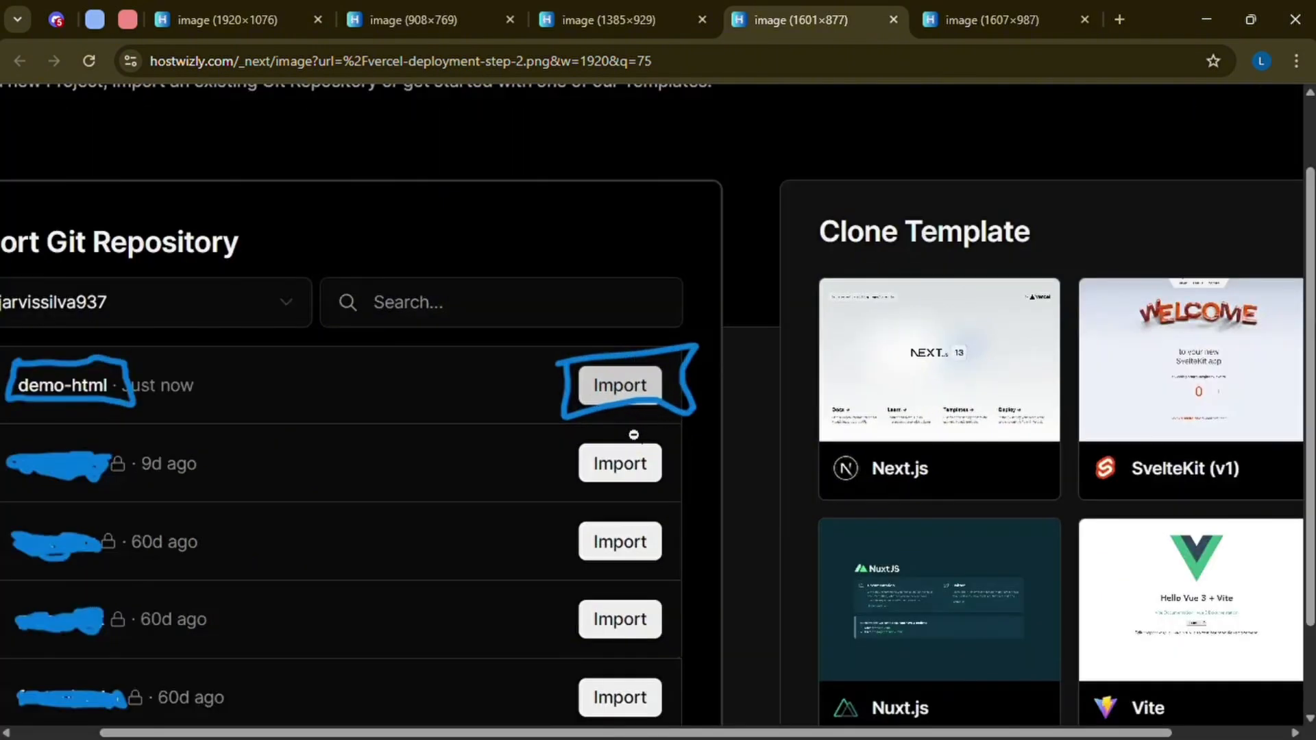
View the Vercel Configure Project screenshot: name 'Express demo', Other framework preset, Deploy.
{"action": "left_click", "coordinate": [620, 385]}
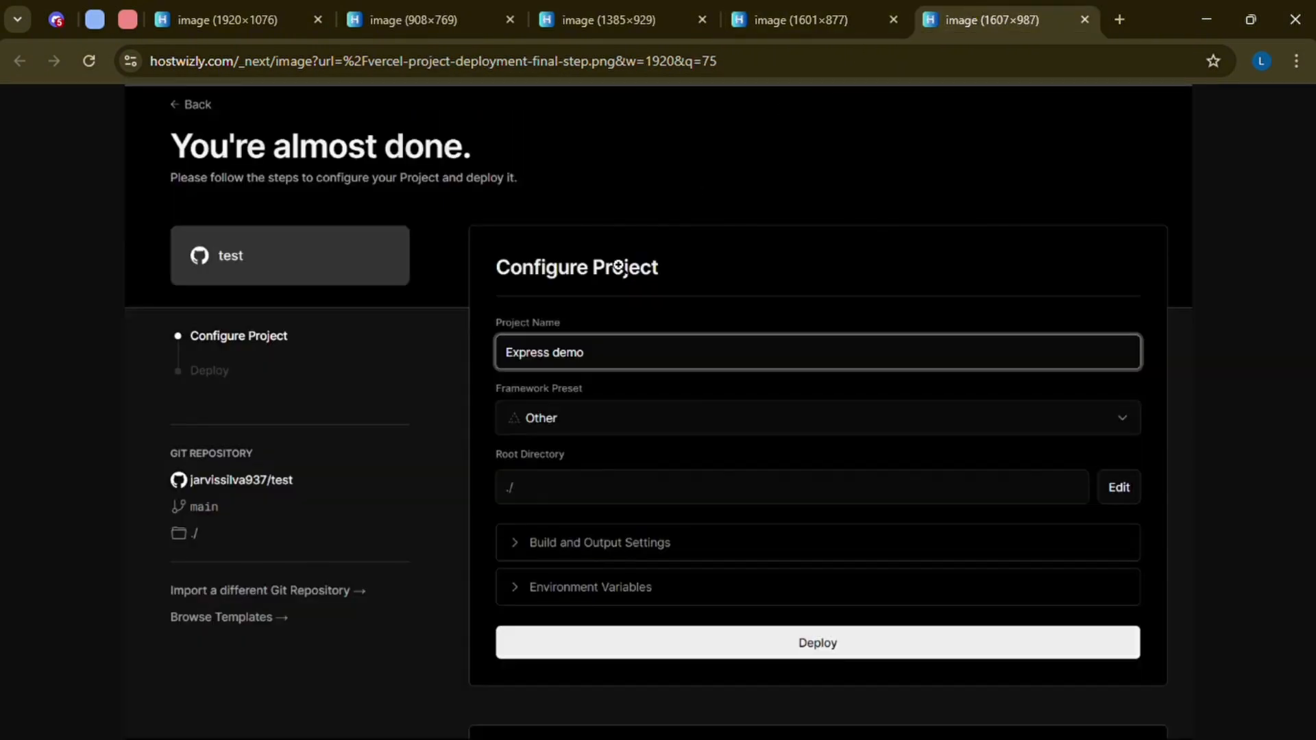
{"action": "mouse_move", "coordinate": [542, 388]}
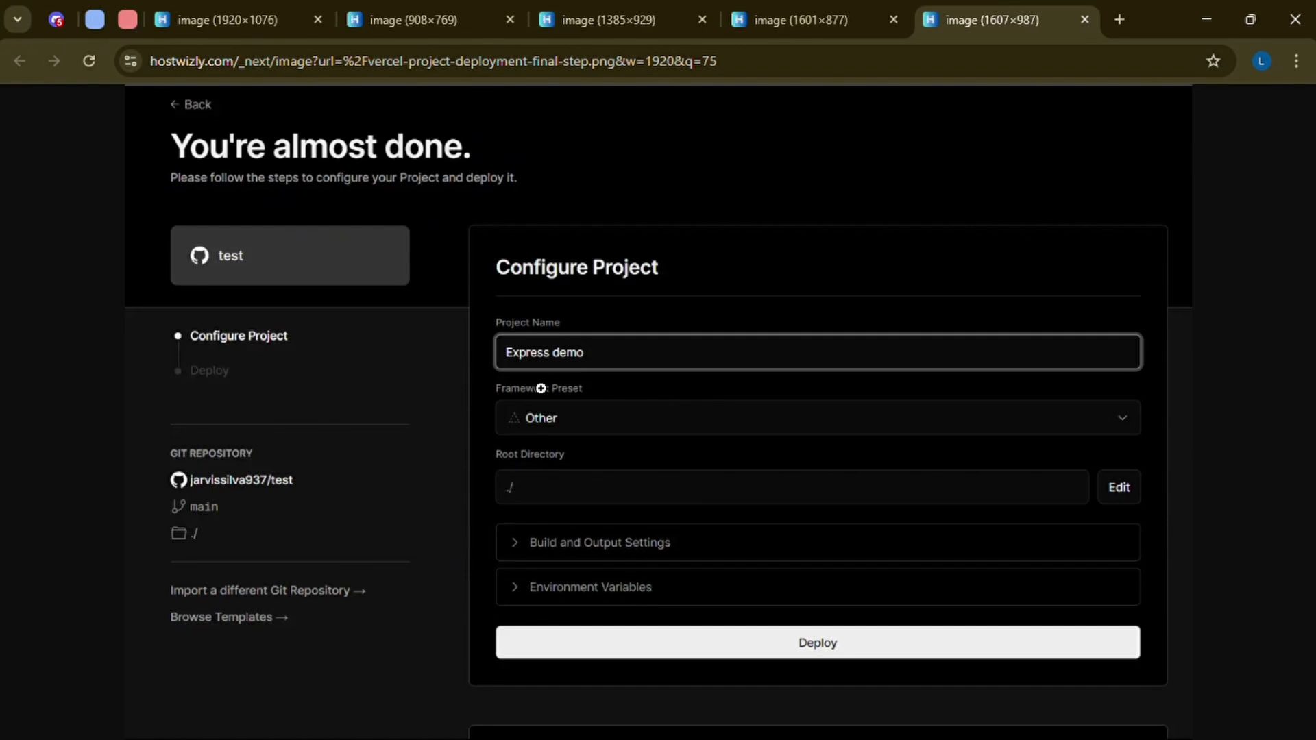
{"action": "mouse_move", "coordinate": [589, 368]}
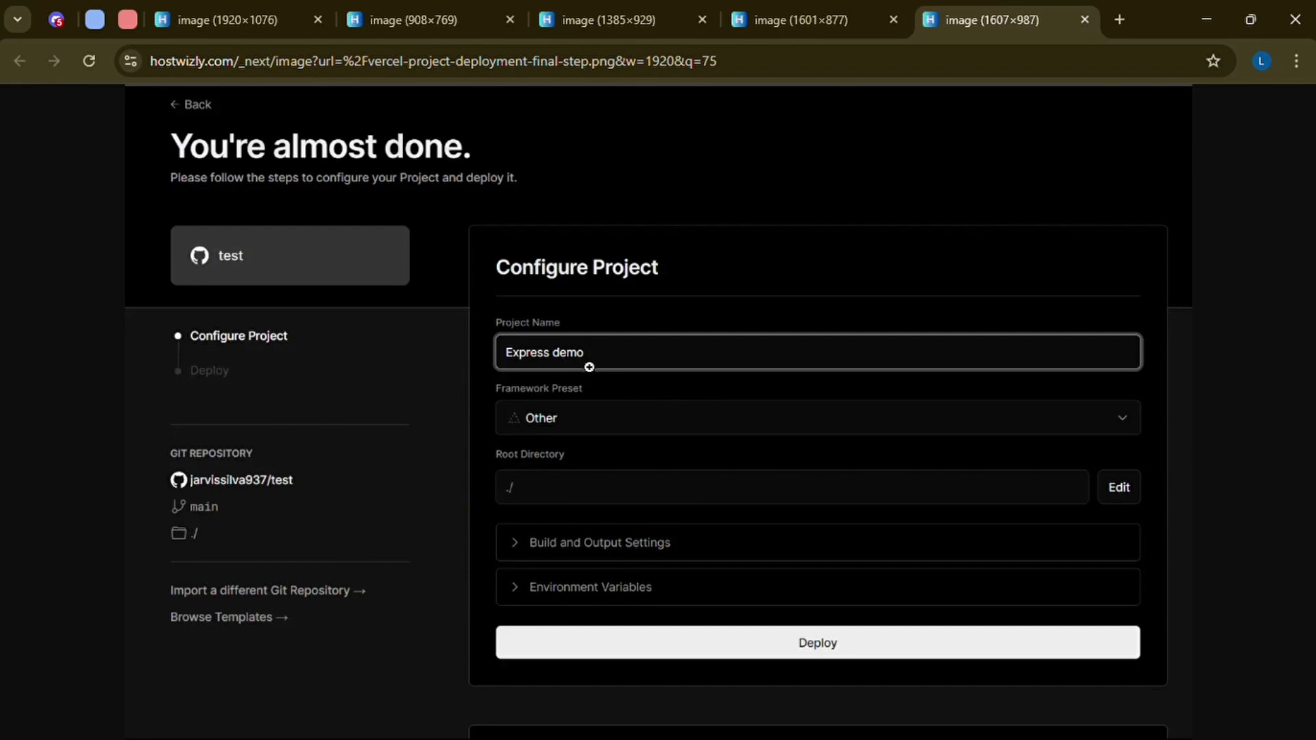